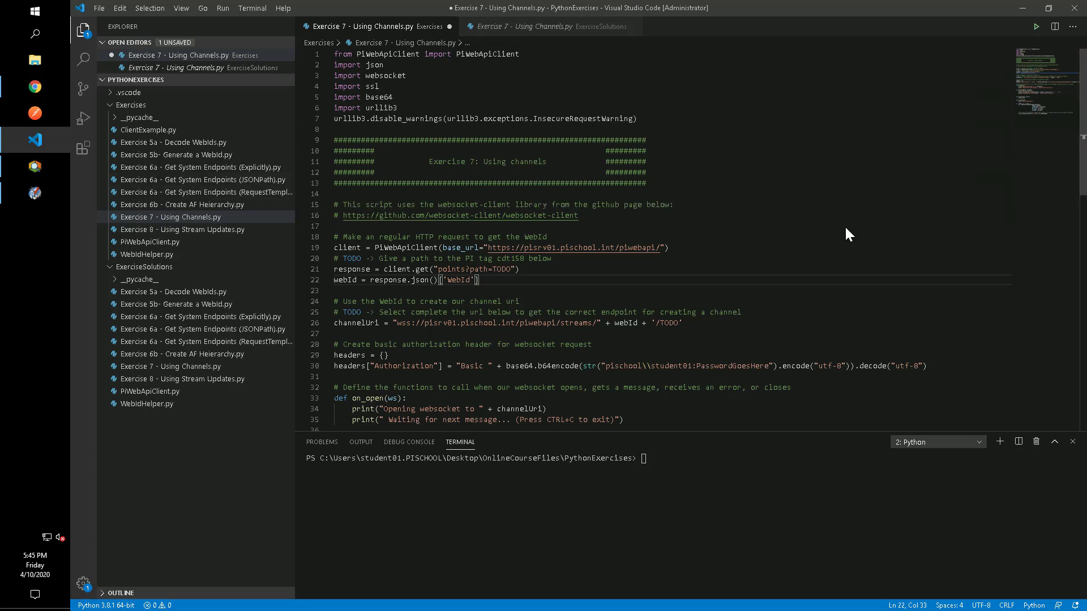
{"action": "mouse_move", "coordinate": [838, 240]}
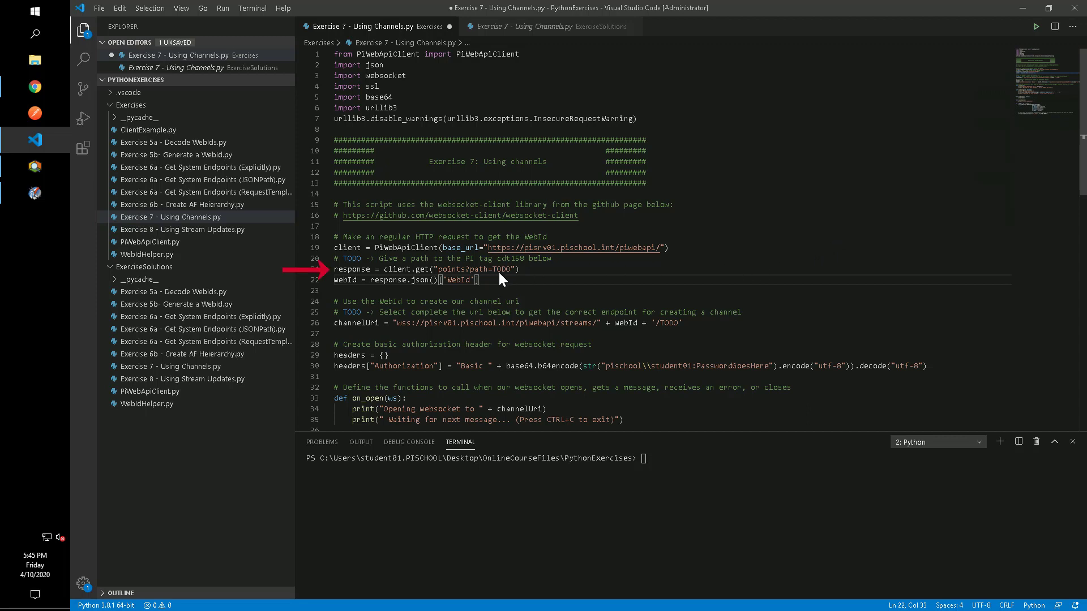
- Point the request at the \\pisrv01\cdt158 tag path and end the channel URL with 'channel'
{"action": "double_click", "coordinate": [501, 269]}
{"action": "type", "text": "\\\\\\\\pisrv01\\\\cdt158"}
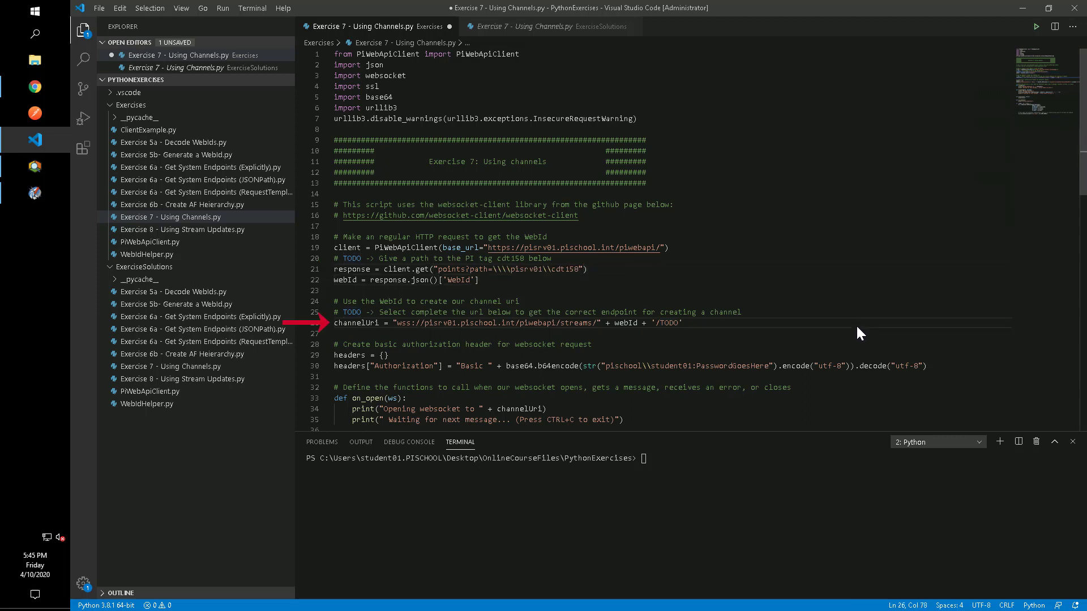
{"action": "mouse_move", "coordinate": [853, 335]}
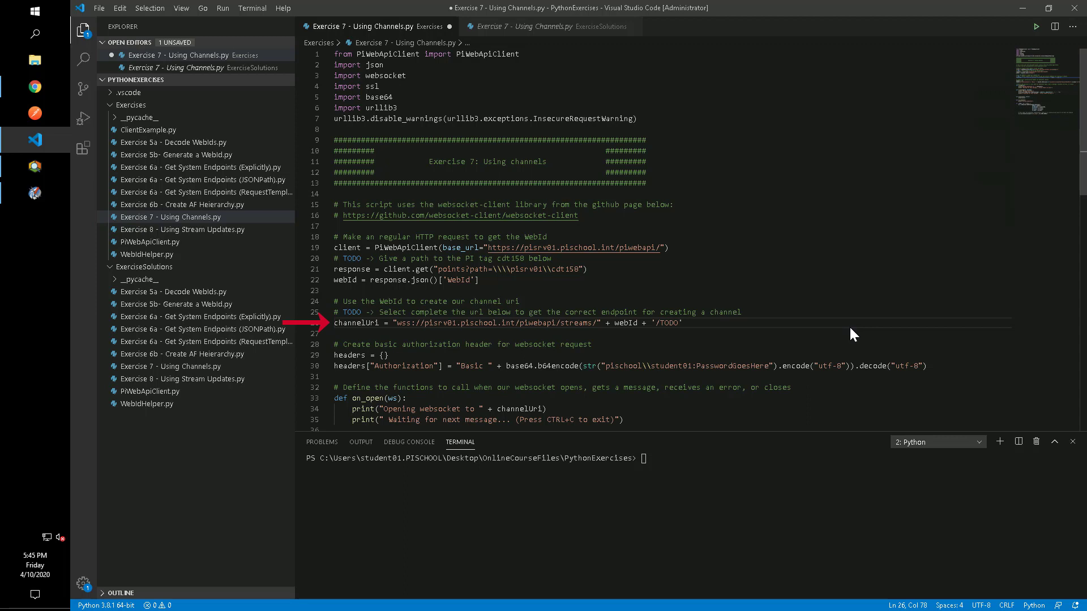
{"action": "mouse_move", "coordinate": [669, 331]}
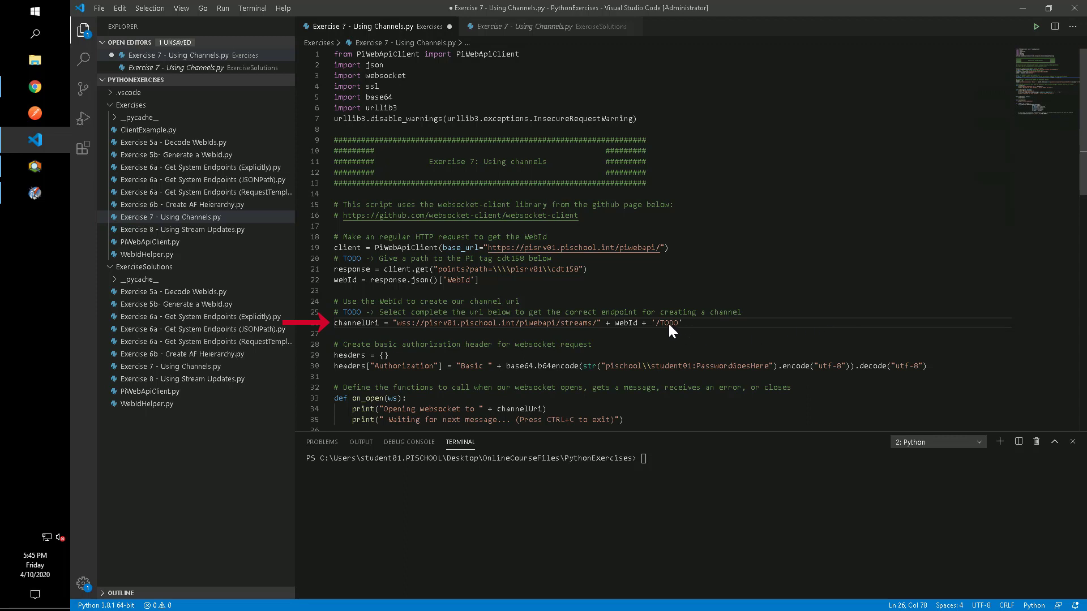
{"action": "double_click", "coordinate": [668, 323]}
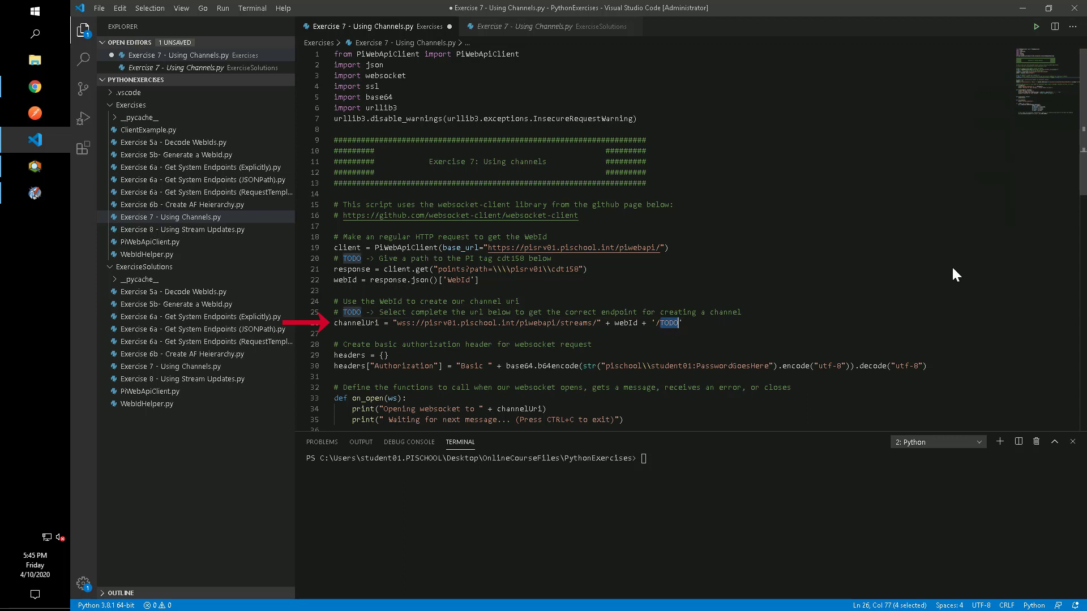
{"action": "type", "text": "channel"}
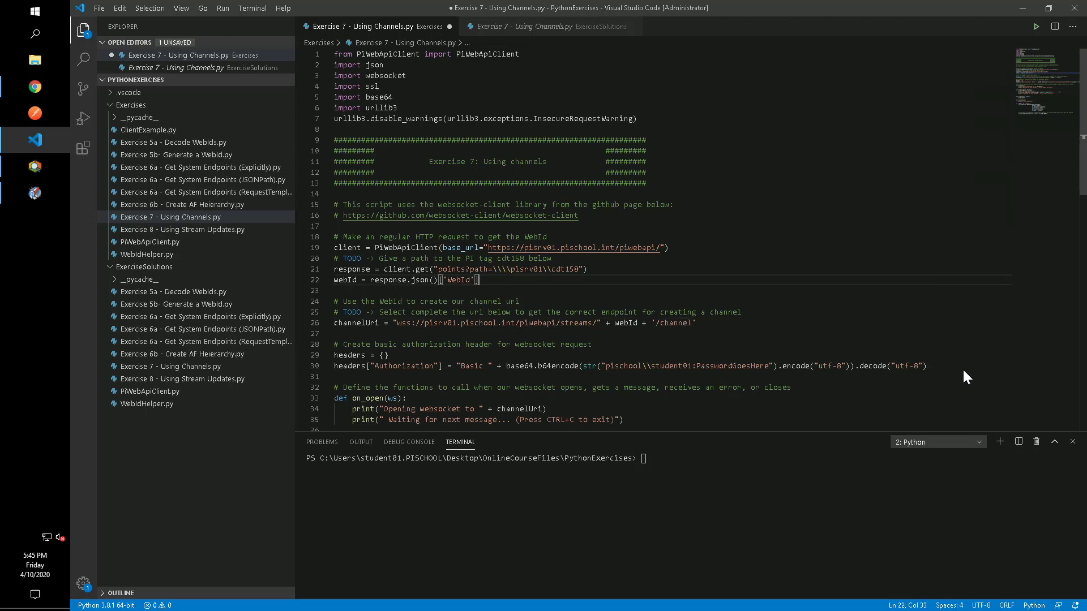
- Select the PasswordGoesHere placeholder in the line 30 authorization header for replacement
{"action": "left_click", "coordinate": [924, 366]}
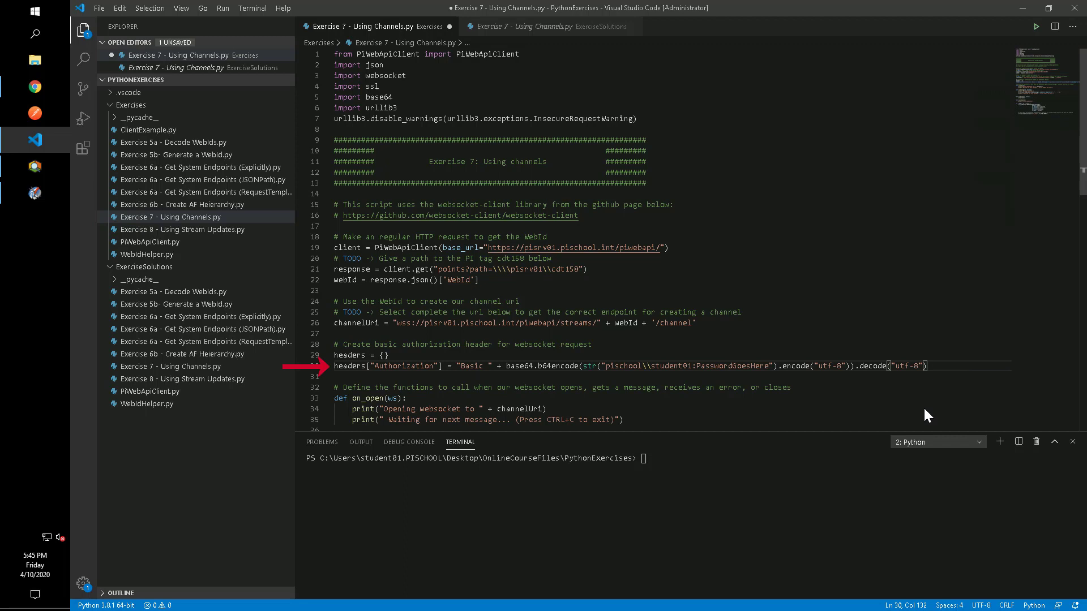
{"action": "double_click", "coordinate": [731, 366]}
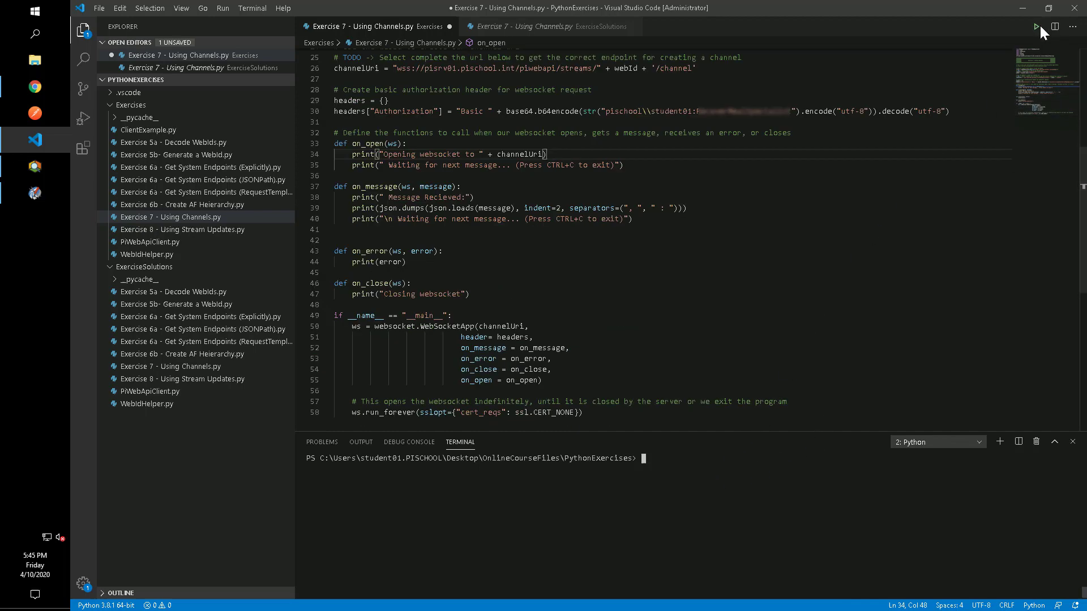
- Run the script with the Run Python File button to open the cdt158 websocket channel
{"action": "left_click", "coordinate": [1035, 27]}
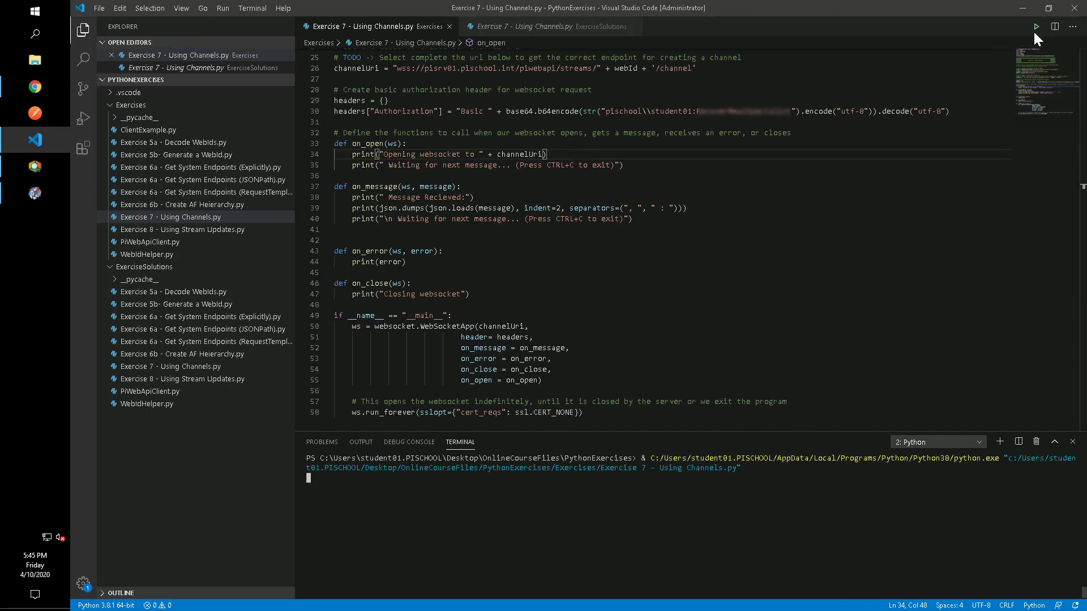
{"action": "left_click", "coordinate": [1035, 26]}
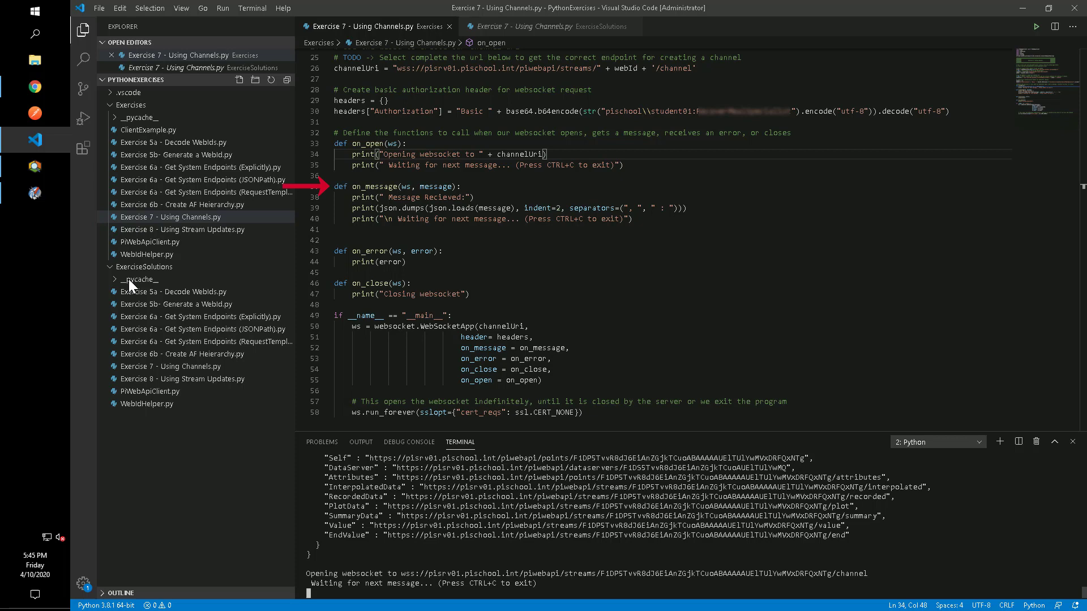
{"action": "mouse_move", "coordinate": [49, 217]}
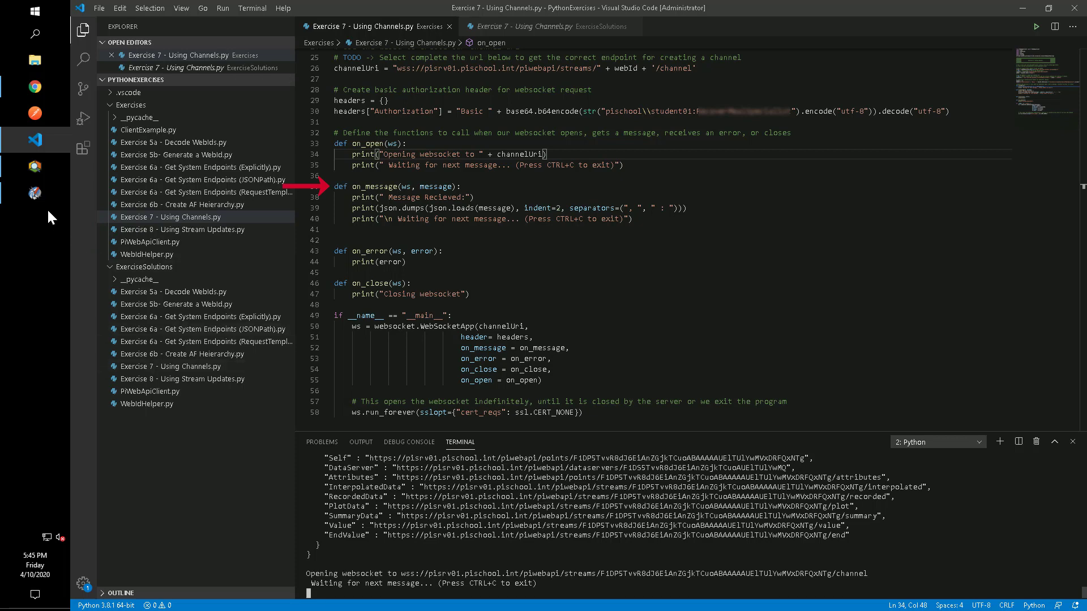
{"action": "mouse_move", "coordinate": [34, 194]}
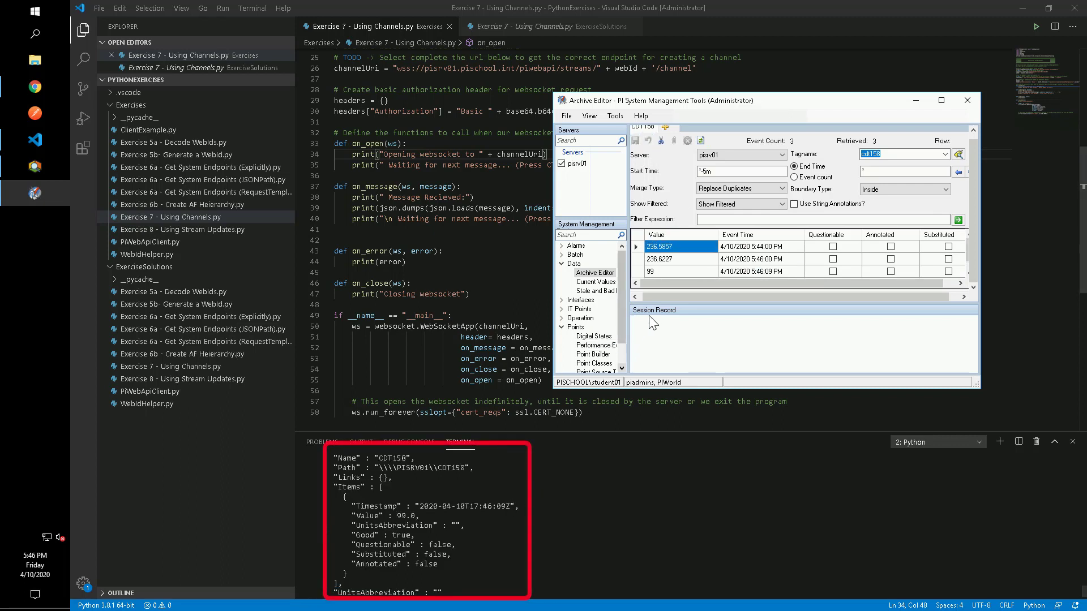
{"action": "mouse_move", "coordinate": [509, 532]}
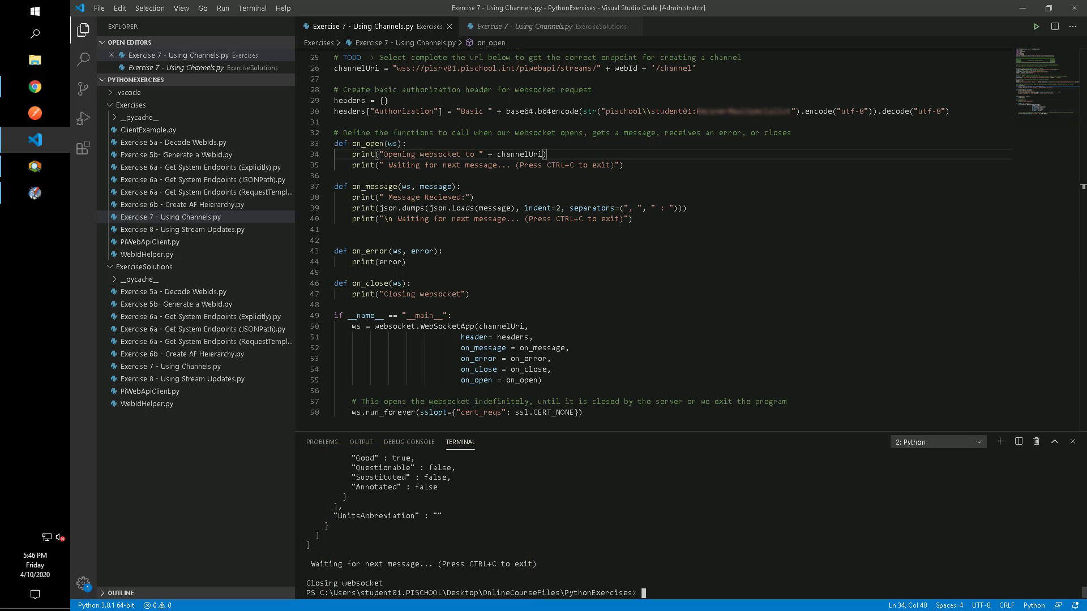
- Append ?includeInitialValues=true&heartbeatRate=5 to the B-117 streamsets channel URL
{"action": "scroll", "scroll_direction": "up", "scroll_amount": 3}
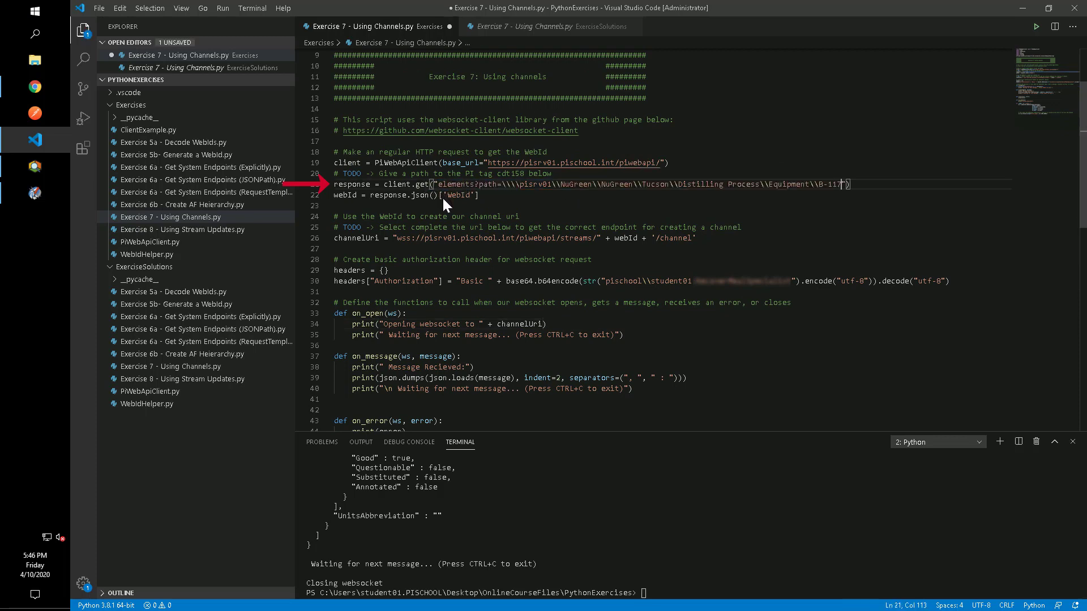
{"action": "mouse_move", "coordinate": [639, 240]}
{"action": "type", "text": "ets"}
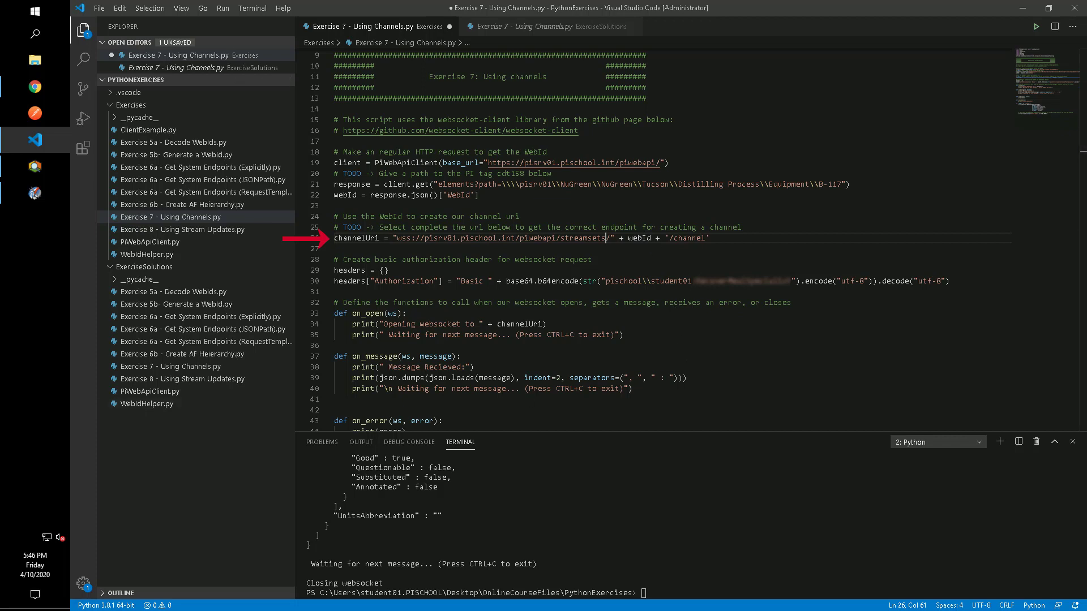
{"action": "mouse_move", "coordinate": [724, 235]}
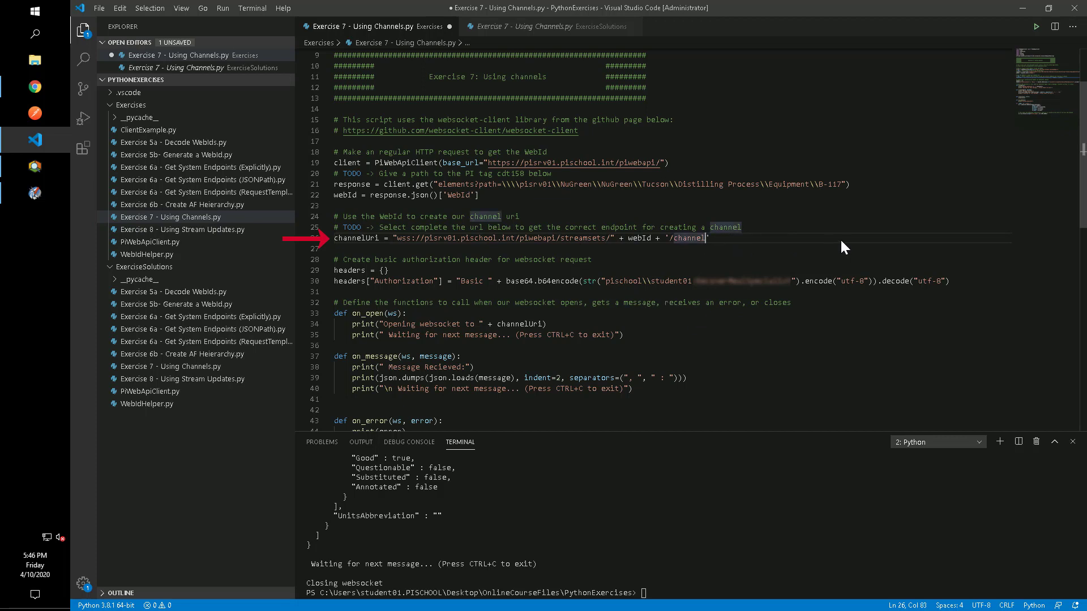
{"action": "type", "text": "?includeInitialValues=true&heartbeatRate=5"}
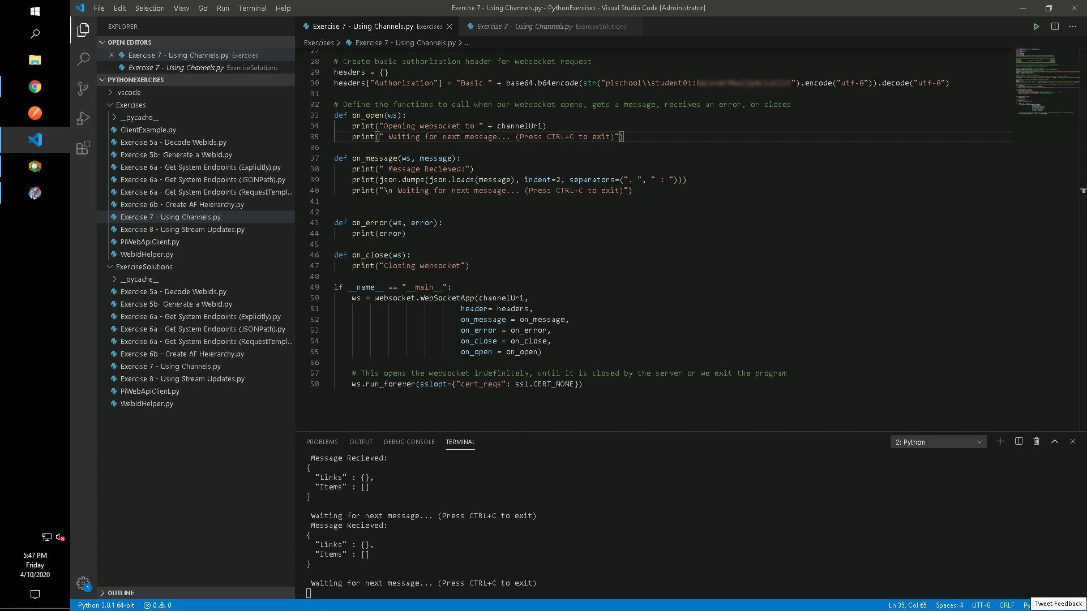
- Rerun the script to show empty-item heartbeat messages in the terminal
{"action": "left_click", "coordinate": [34, 88]}
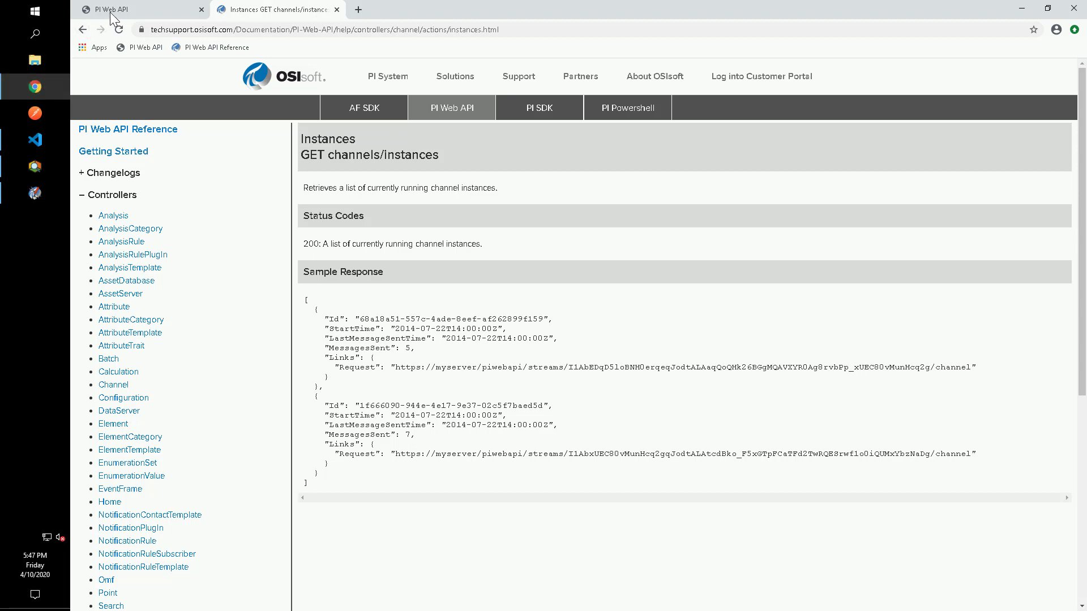
- Switch to the Chrome PI Web API tab showing pisrv01.pischool.int/piwebapi/
{"action": "left_click", "coordinate": [145, 47]}
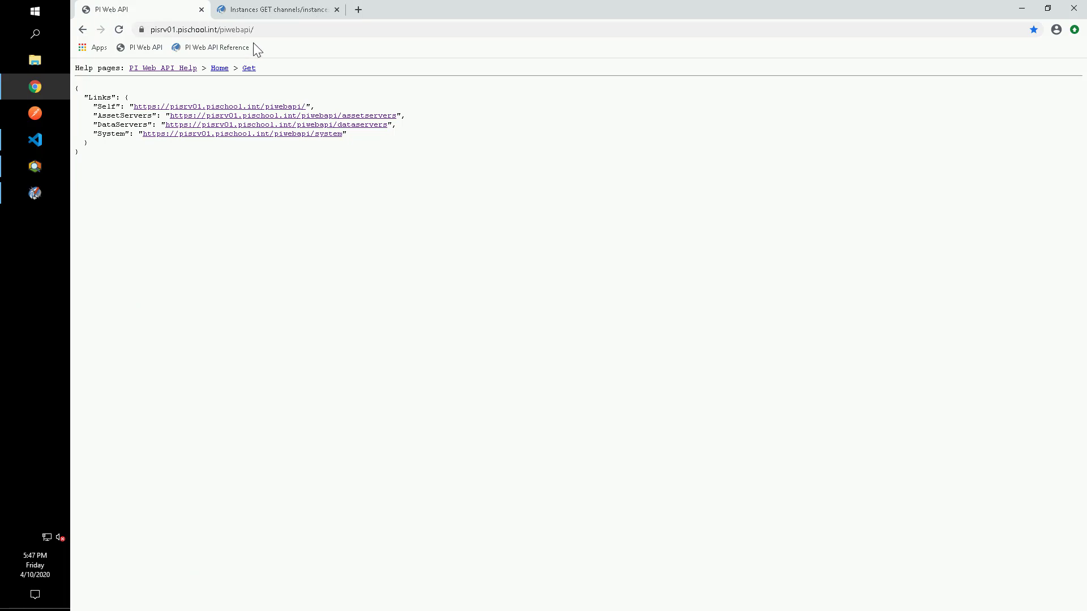